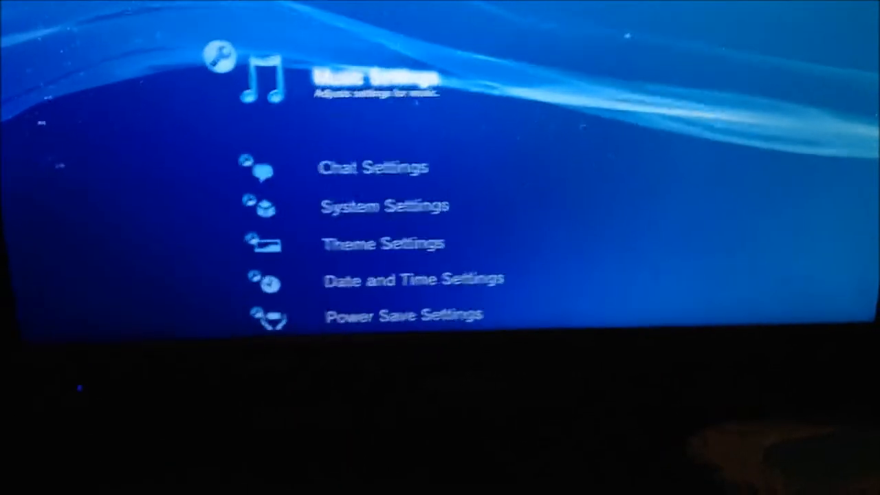
Scroll the Settings column down to Display Settings and Sound Settings.
{"action": "scroll", "scroll_direction": "down", "scroll_amount": 3}
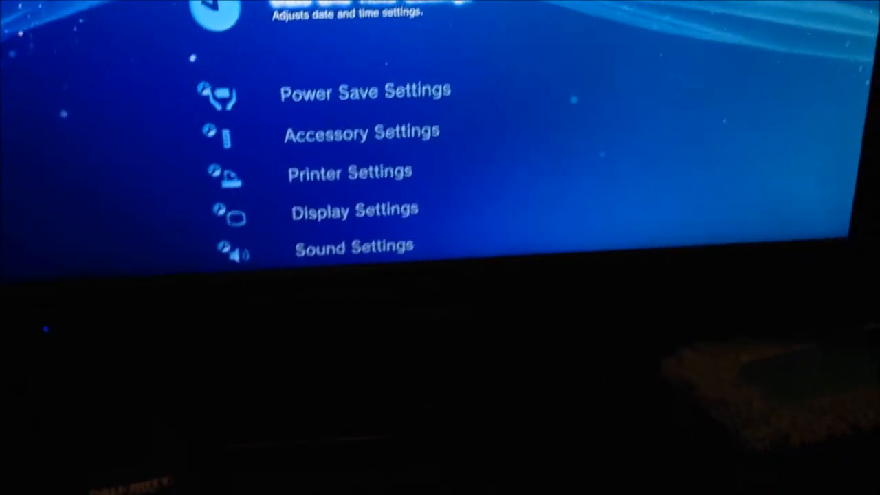
{"action": "scroll", "scroll_direction": "down", "scroll_amount": 3}
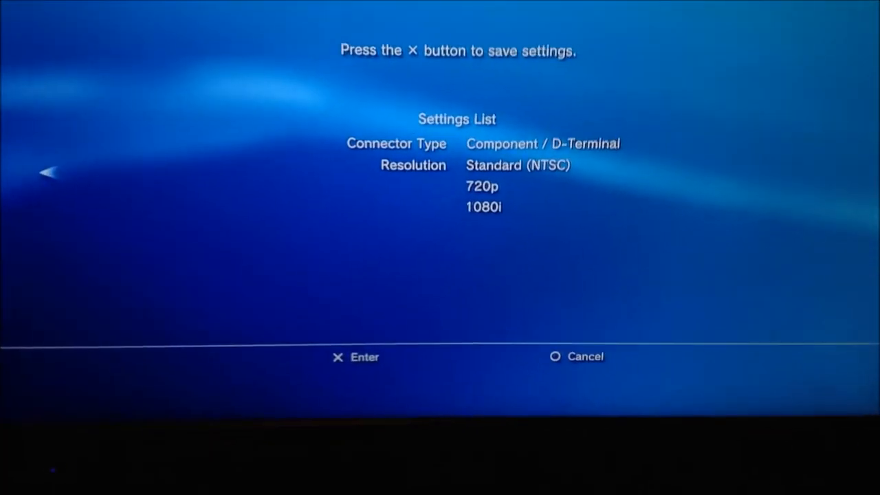
Save Component / D-Terminal video output at Standard, 720p and 1080i, then view audio connectors.
{"action": "key", "text": "circle"}
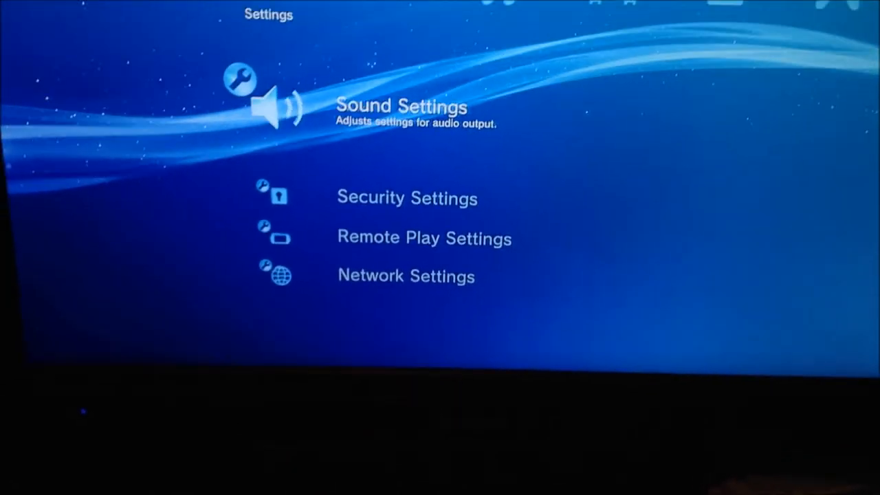
{"action": "left_click", "coordinate": [401, 106]}
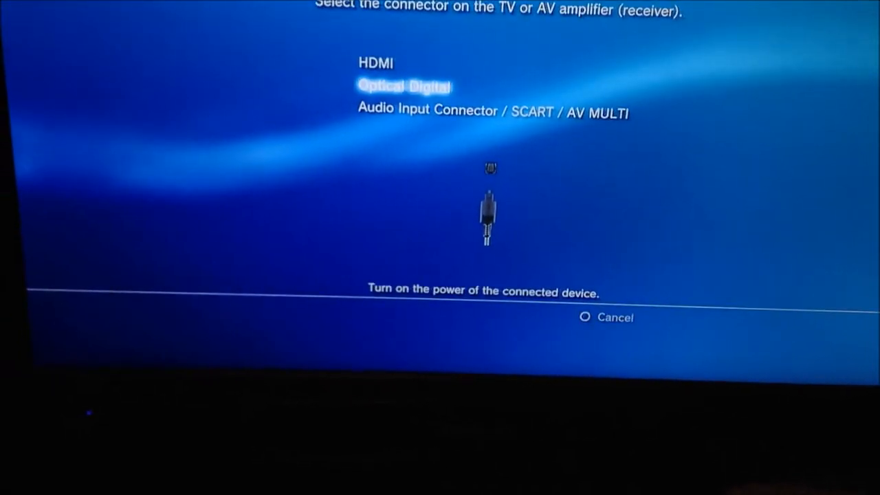